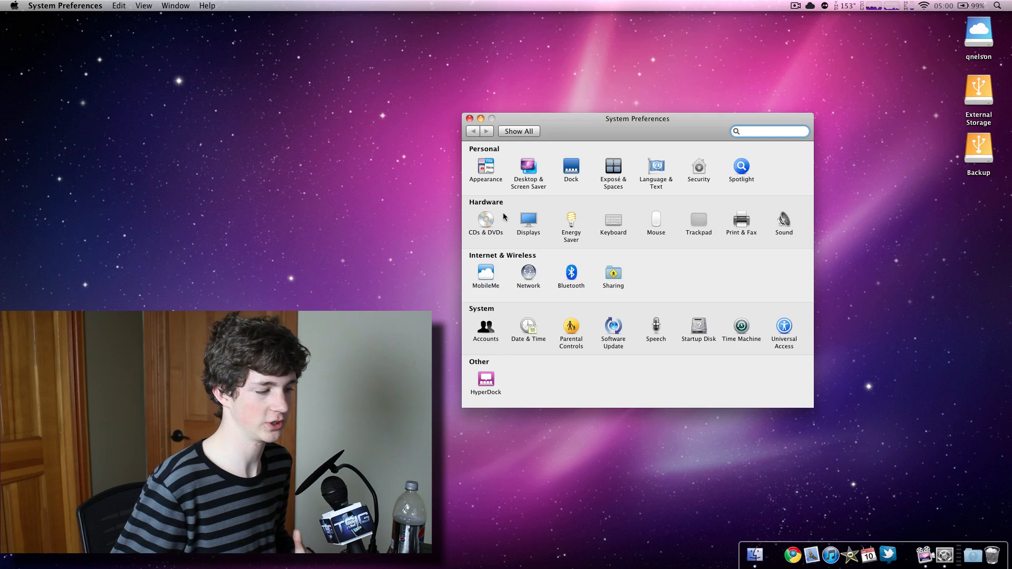
- Open the HyperDock pane under Other in System Preferences, landing on its General settings
{"action": "left_click", "coordinate": [769, 132]}
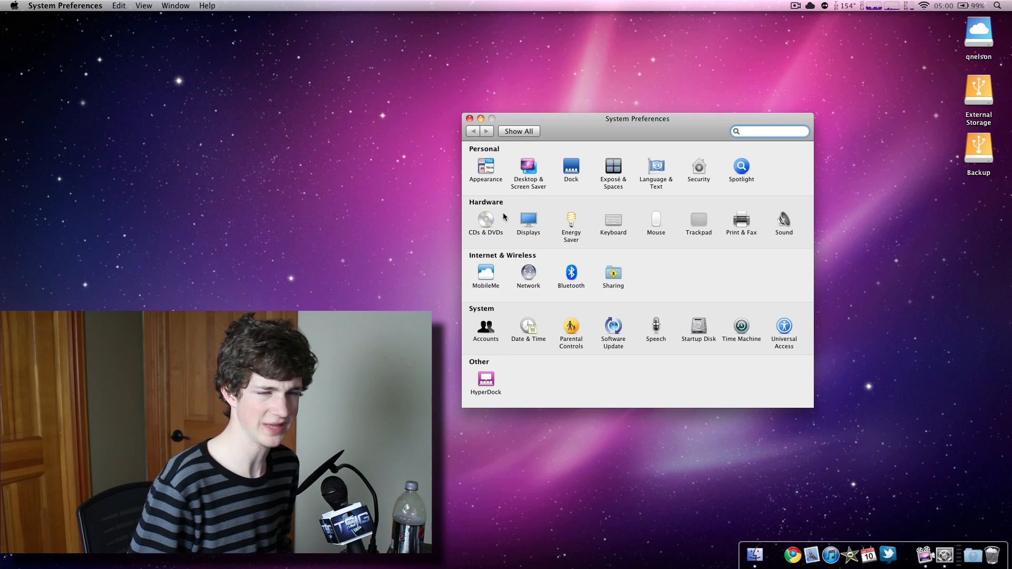
{"action": "left_click", "coordinate": [770, 131]}
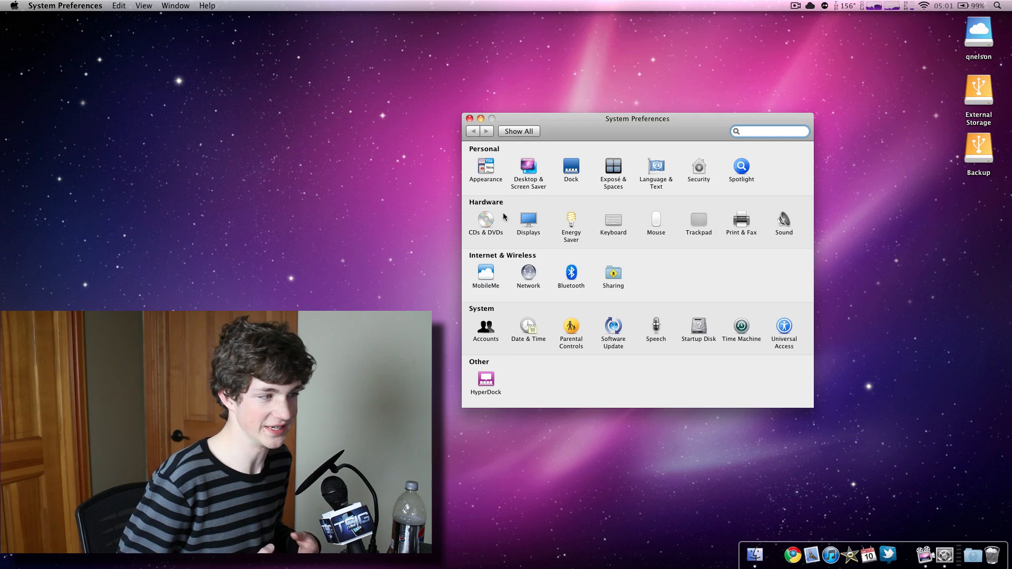
{"action": "left_click", "coordinate": [770, 131]}
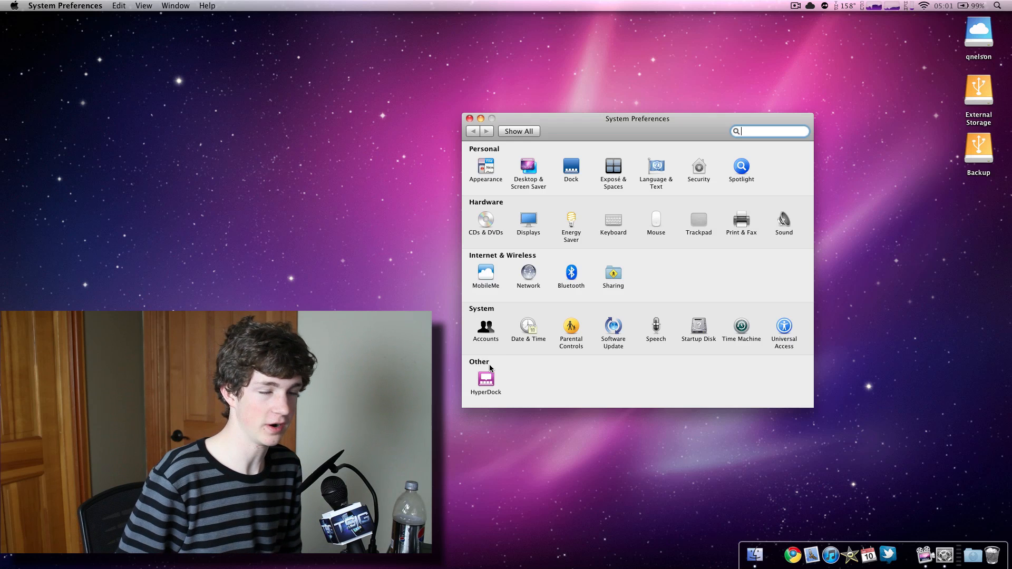
{"action": "left_click", "coordinate": [485, 379]}
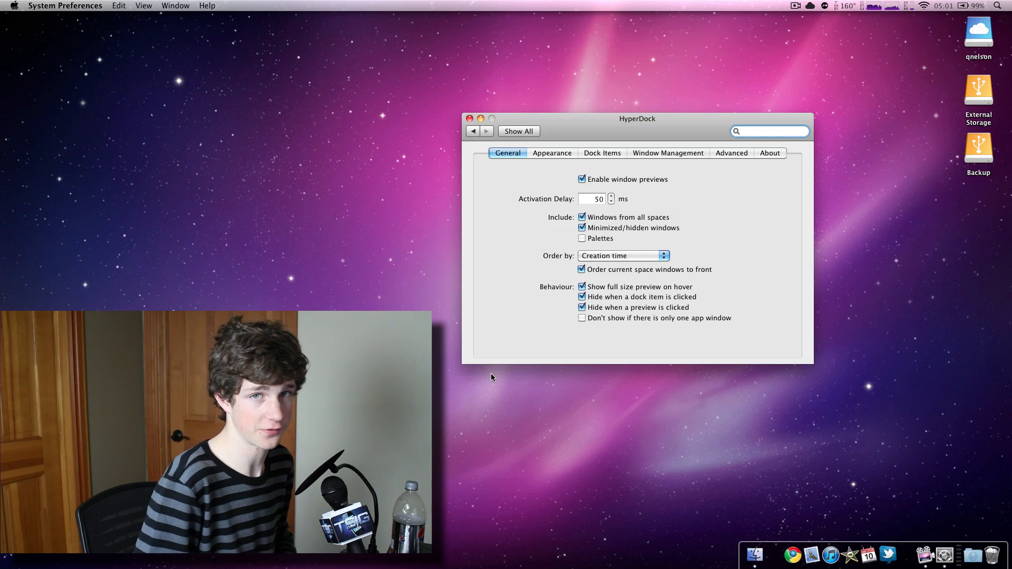
{"action": "left_click", "coordinate": [768, 131]}
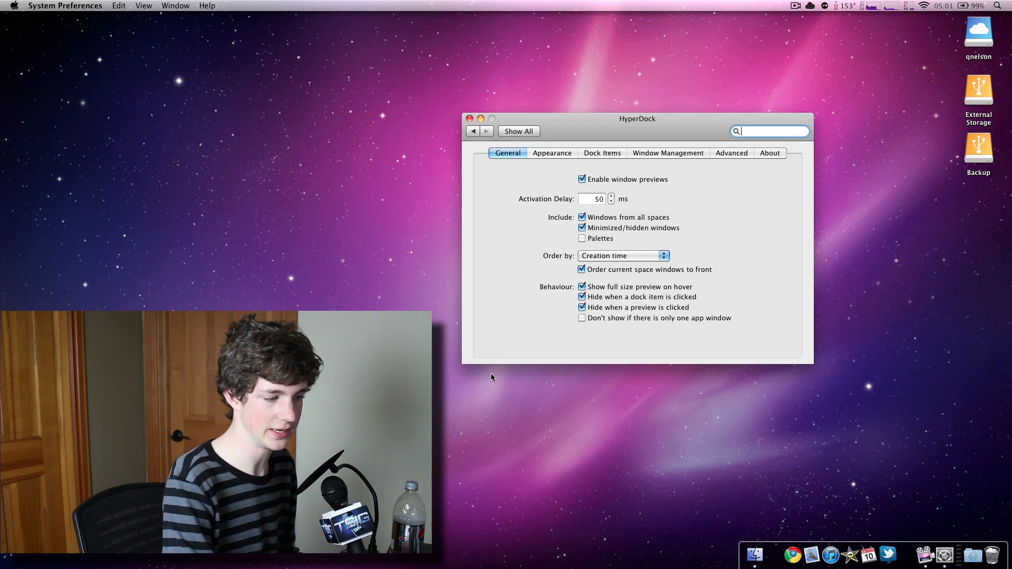
{"action": "mouse_move", "coordinate": [793, 555]}
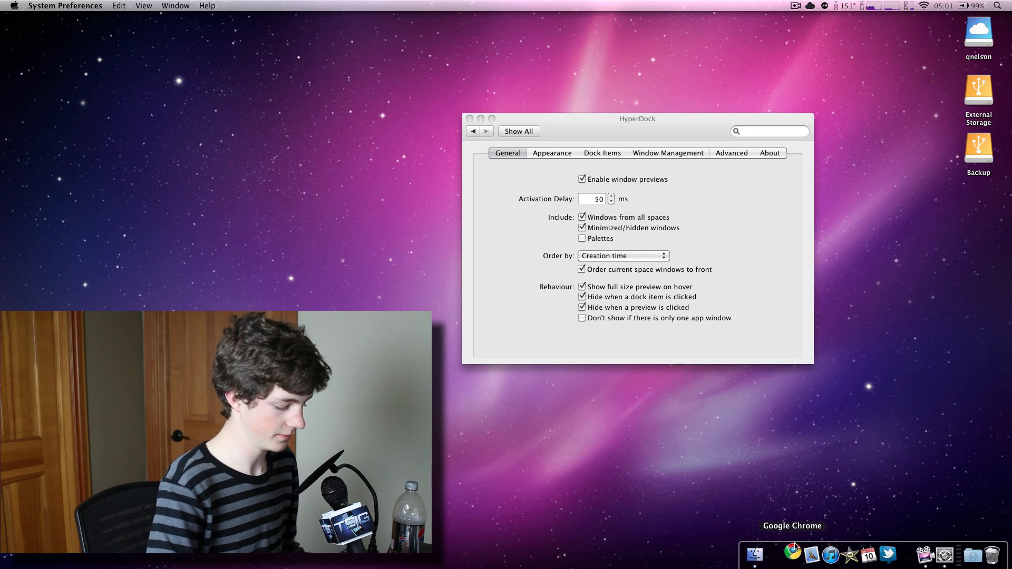
- Open new Chrome windows for youtube.com and the Facebook page alongside Google, minimizing the Facebook one
{"action": "left_click", "coordinate": [792, 554]}
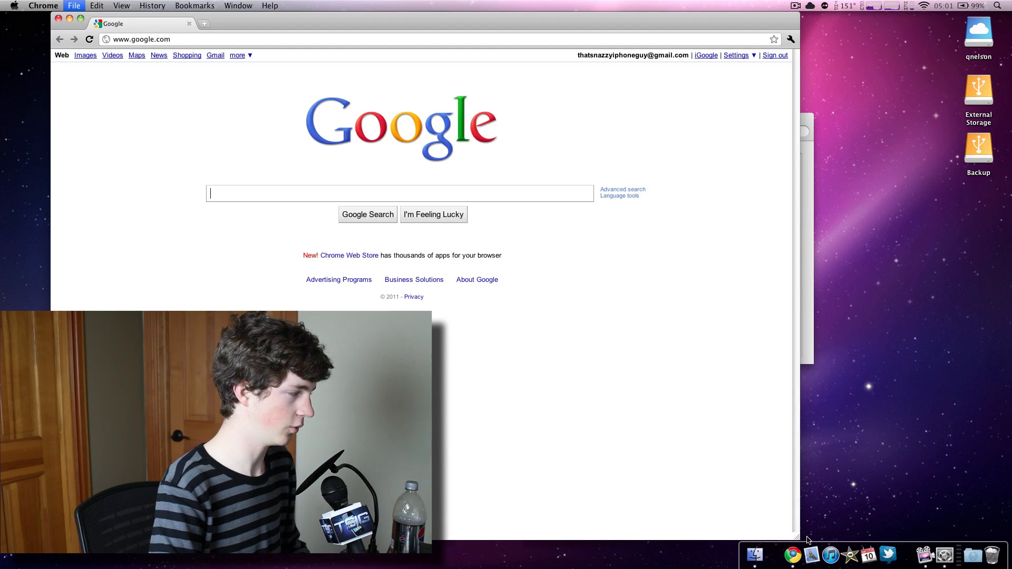
{"action": "left_click", "coordinate": [204, 23]}
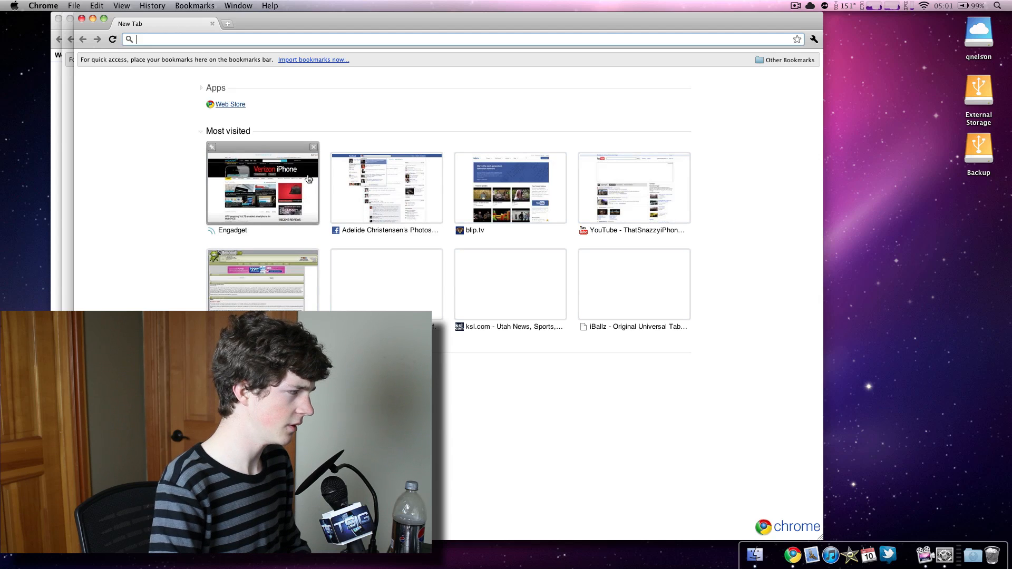
{"action": "type", "text": "trdd.ud"}
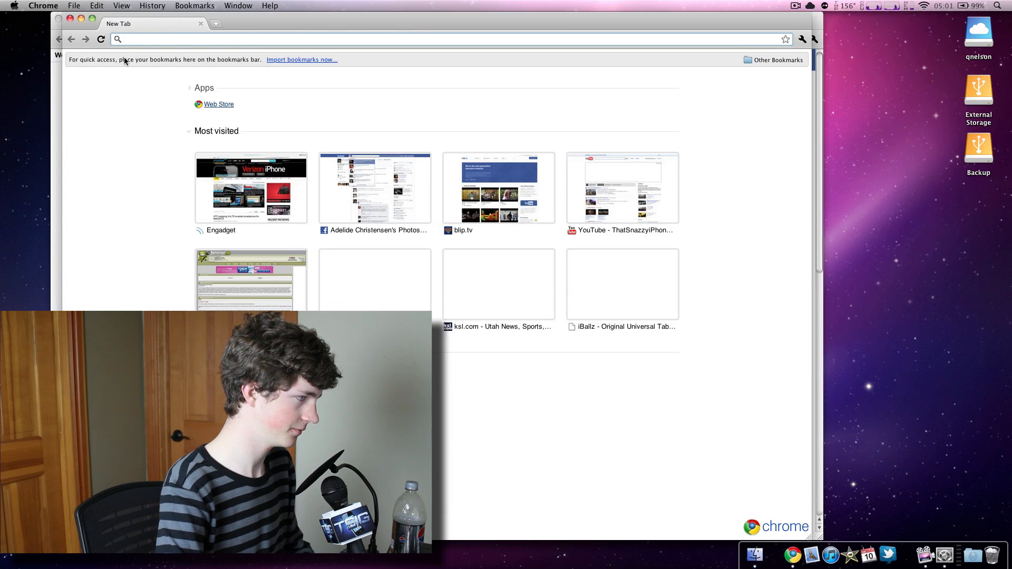
{"action": "type", "text": "youtube.com"}
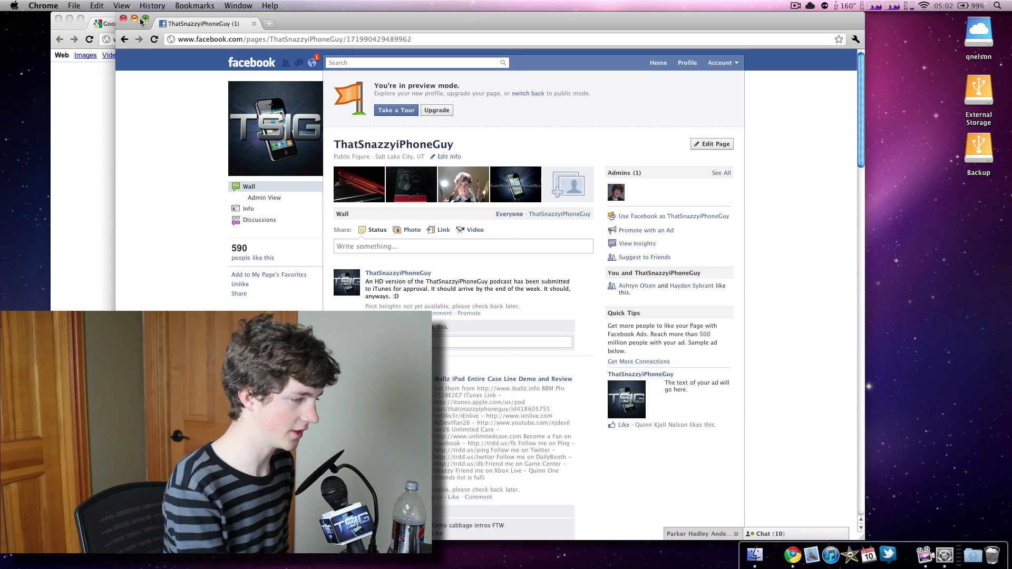
{"action": "left_click", "coordinate": [123, 23]}
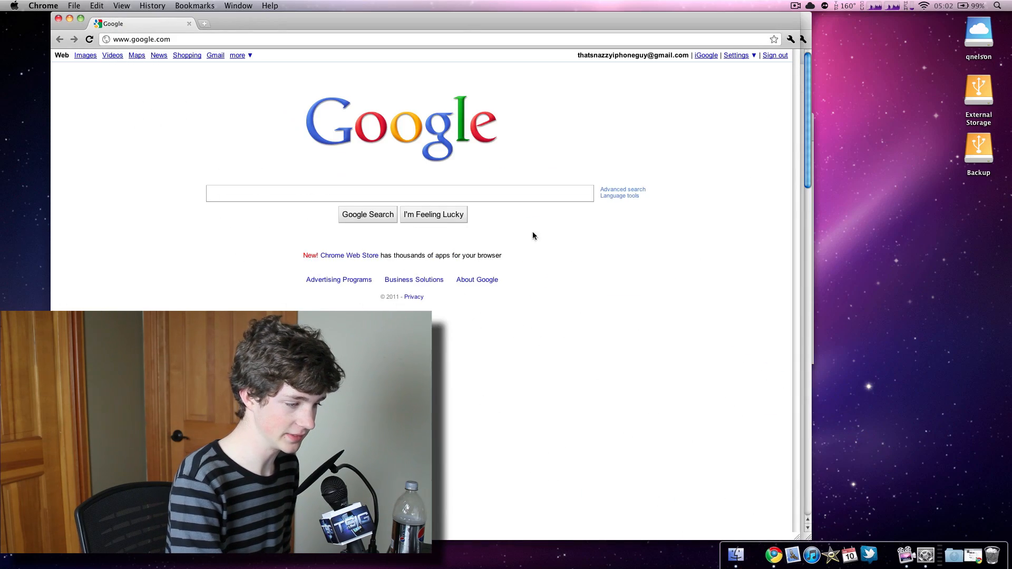
{"action": "left_click", "coordinate": [204, 24]}
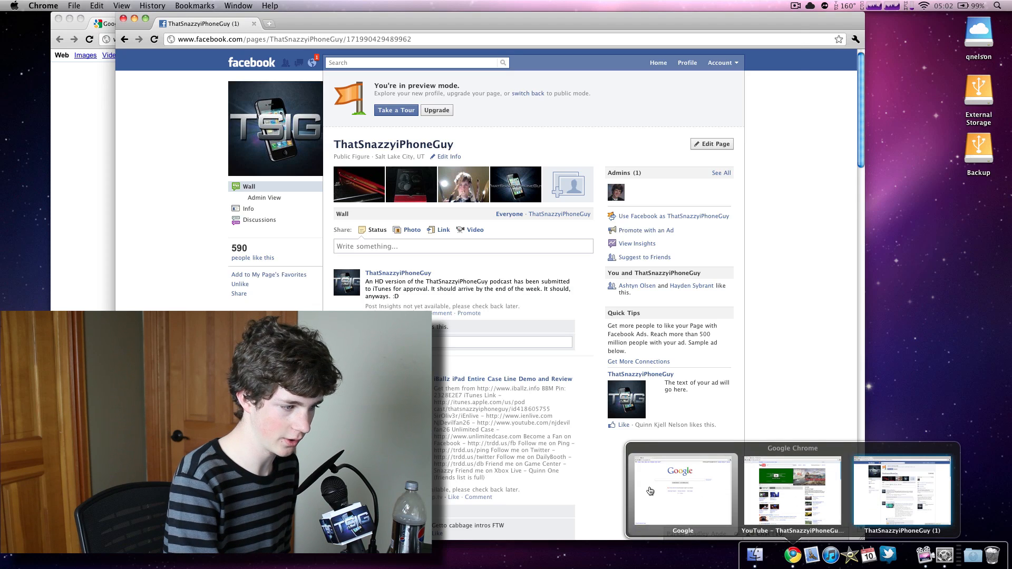
- Bring the Google then Facebook windows forward from Chrome's dock preview, then hide Chrome
{"action": "left_click", "coordinate": [682, 490]}
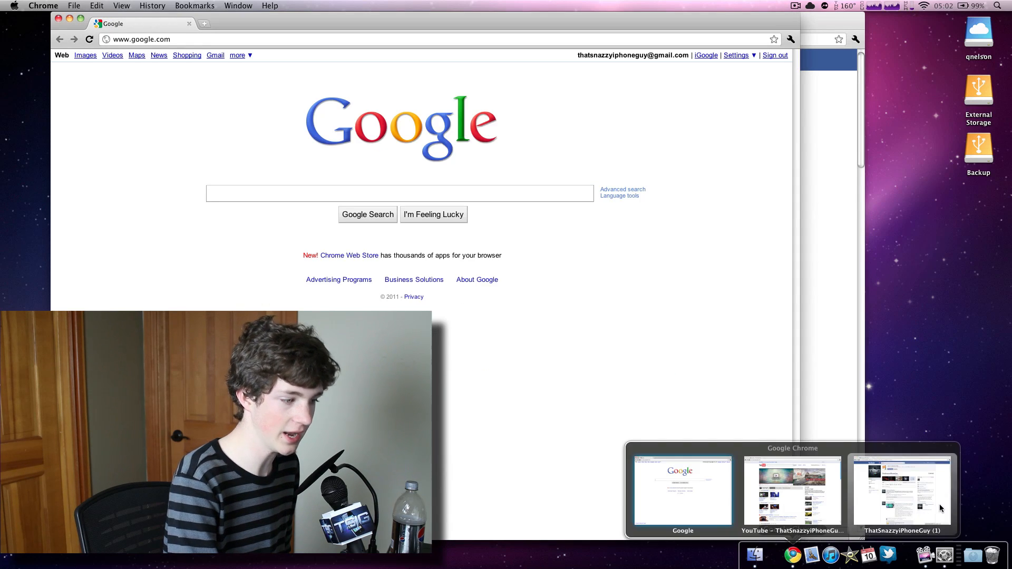
{"action": "left_click", "coordinate": [902, 492]}
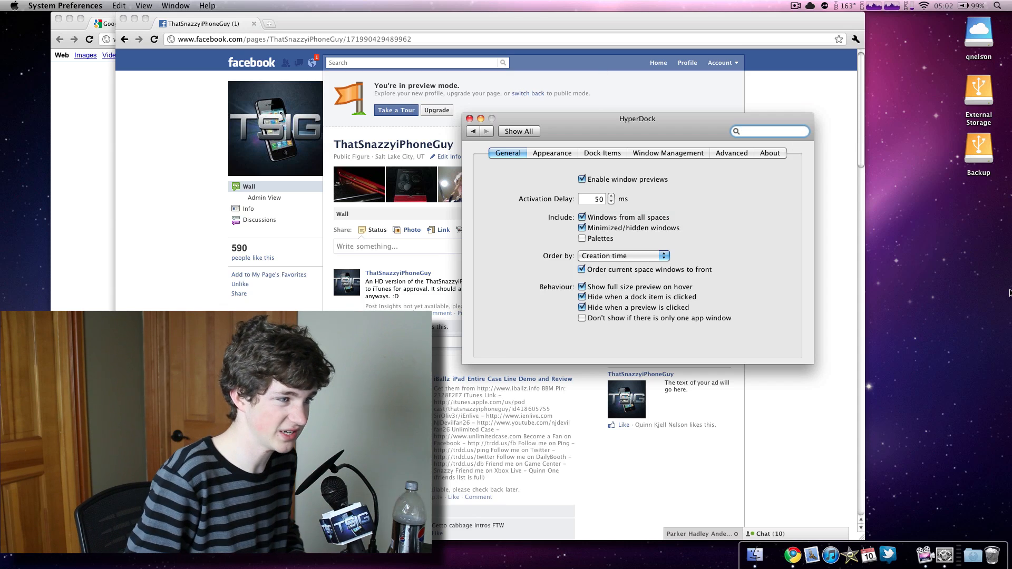
{"action": "left_click", "coordinate": [768, 131]}
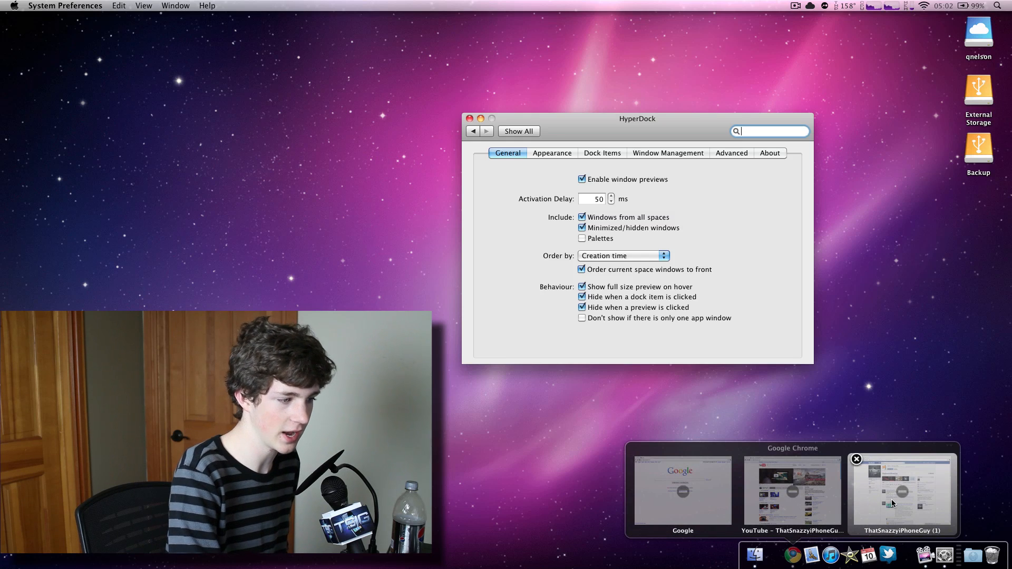
- Restore the Facebook page window from its thumbnail in Chrome's preview bubble
{"action": "left_click", "coordinate": [902, 491]}
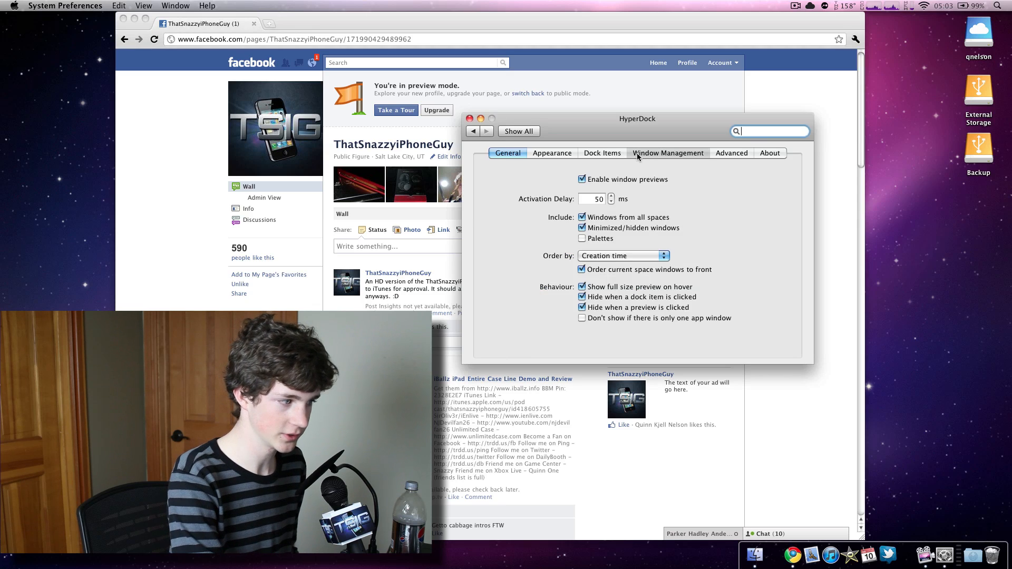
- Show the Dock Items shortcut actions (Exposé, Quit App, Hide App) for any dock item
{"action": "left_click", "coordinate": [602, 153]}
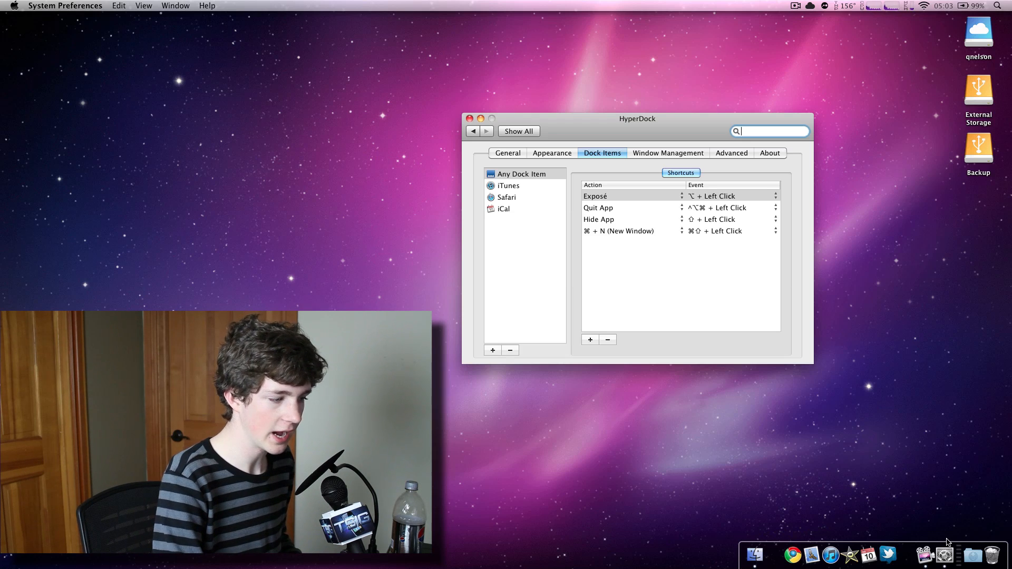
{"action": "mouse_move", "coordinate": [791, 554]}
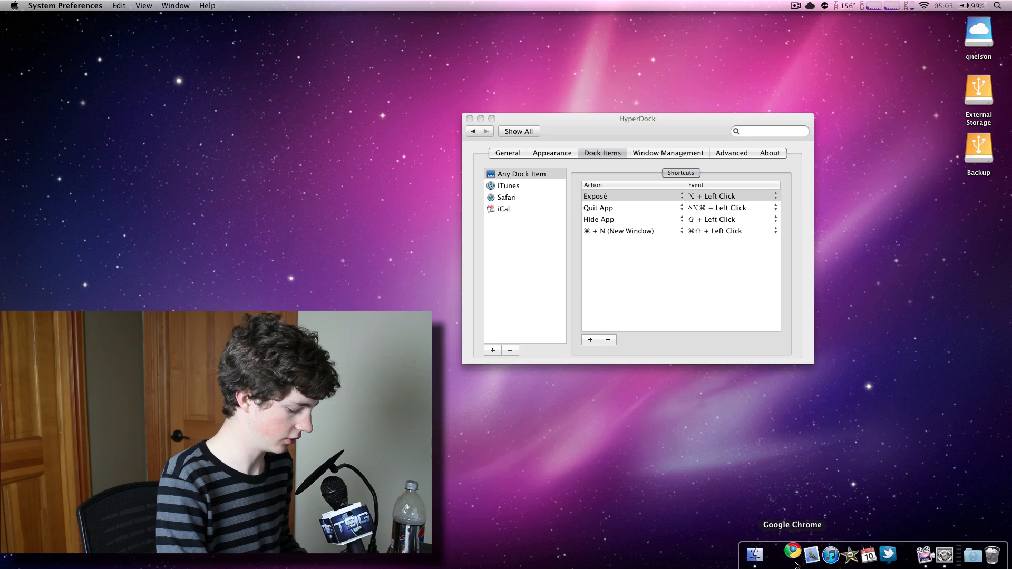
- Bring Chrome's Google window forward, then return HyperDock's Dock Items settings to the front
{"action": "left_click", "coordinate": [792, 554]}
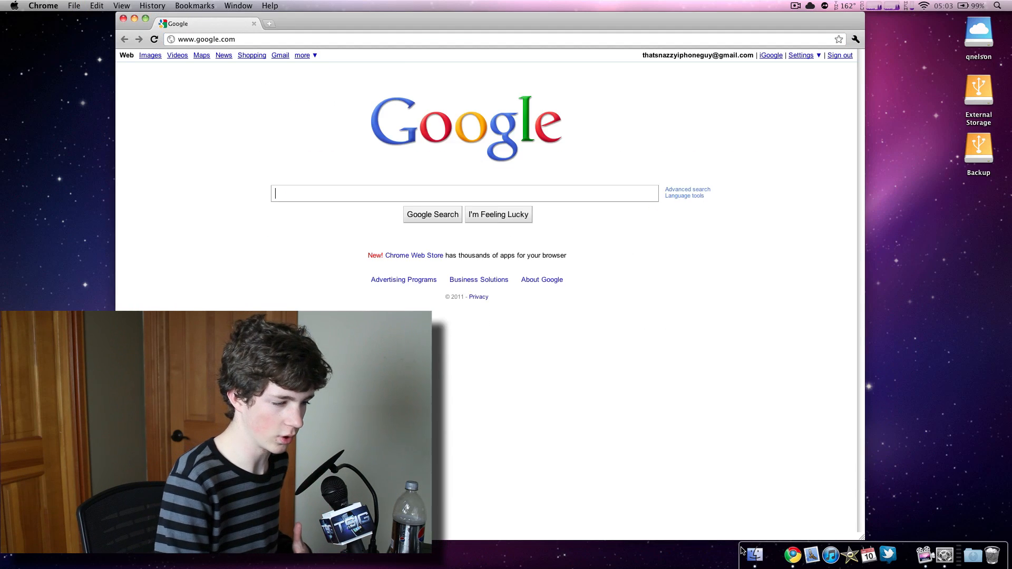
{"action": "mouse_move", "coordinate": [944, 557]}
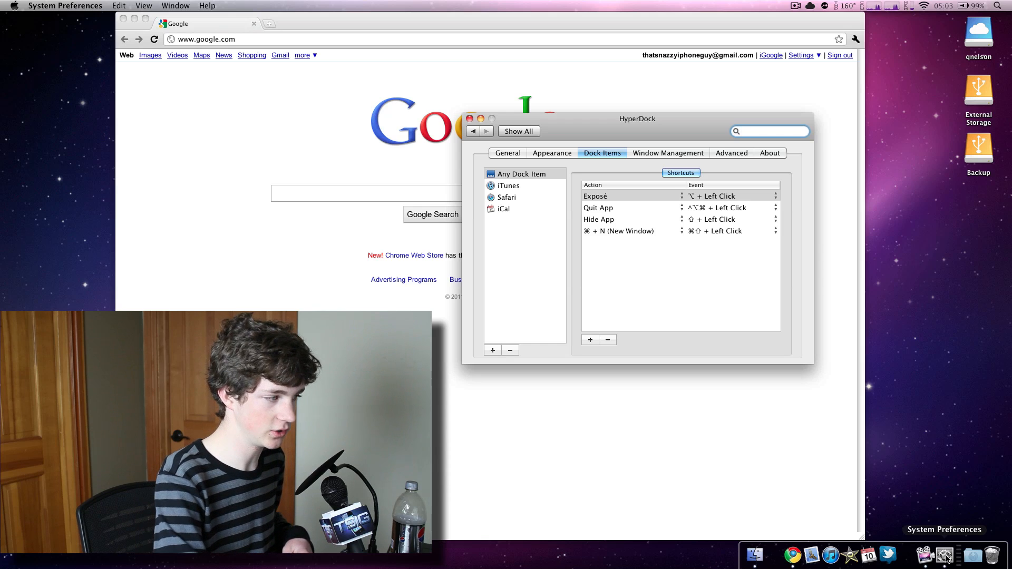
{"action": "left_click", "coordinate": [521, 174]}
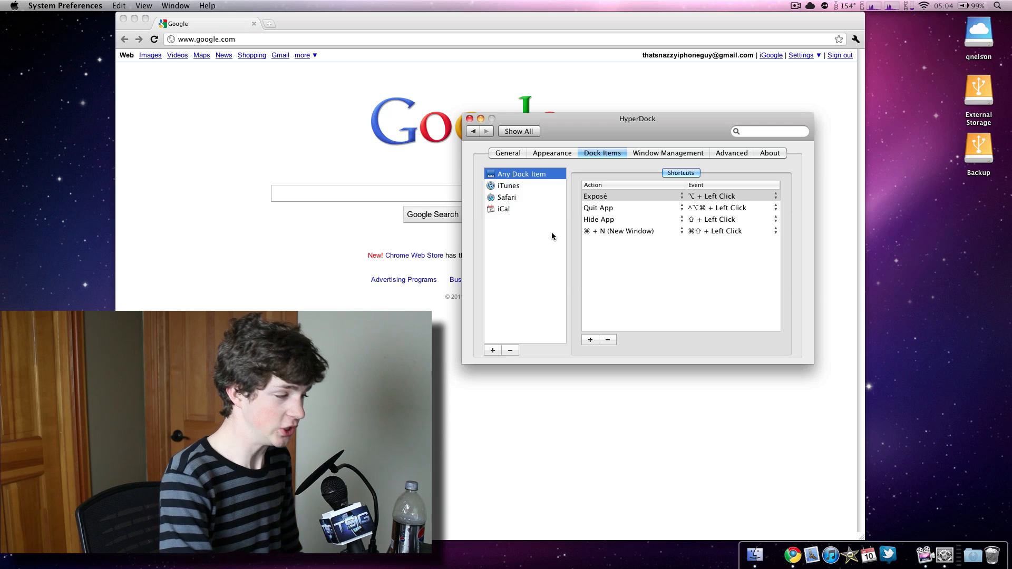
{"action": "mouse_move", "coordinate": [571, 224]}
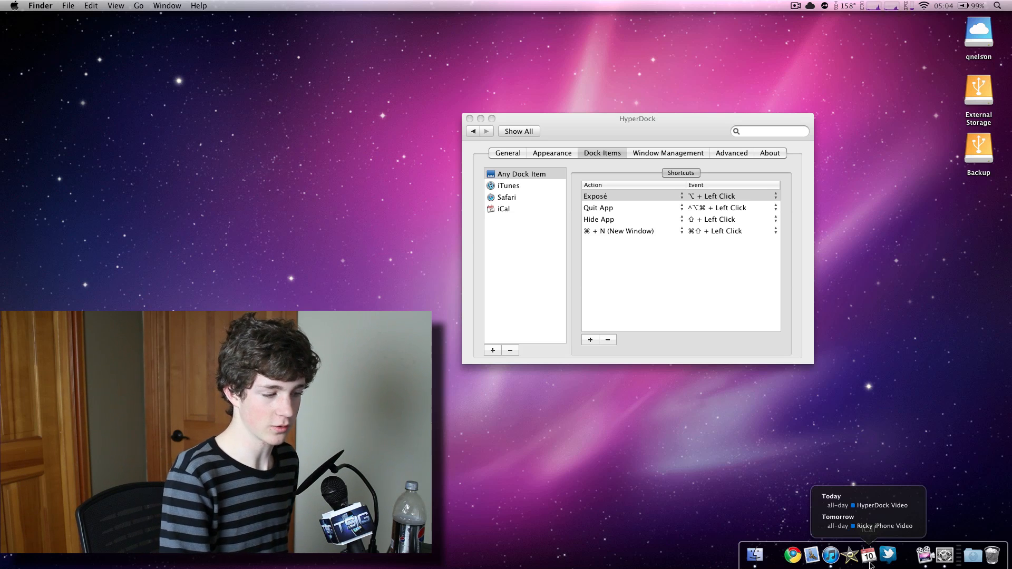
- Launch iTunes from the Dock after viewing the iCal events popup
{"action": "left_click", "coordinate": [829, 555]}
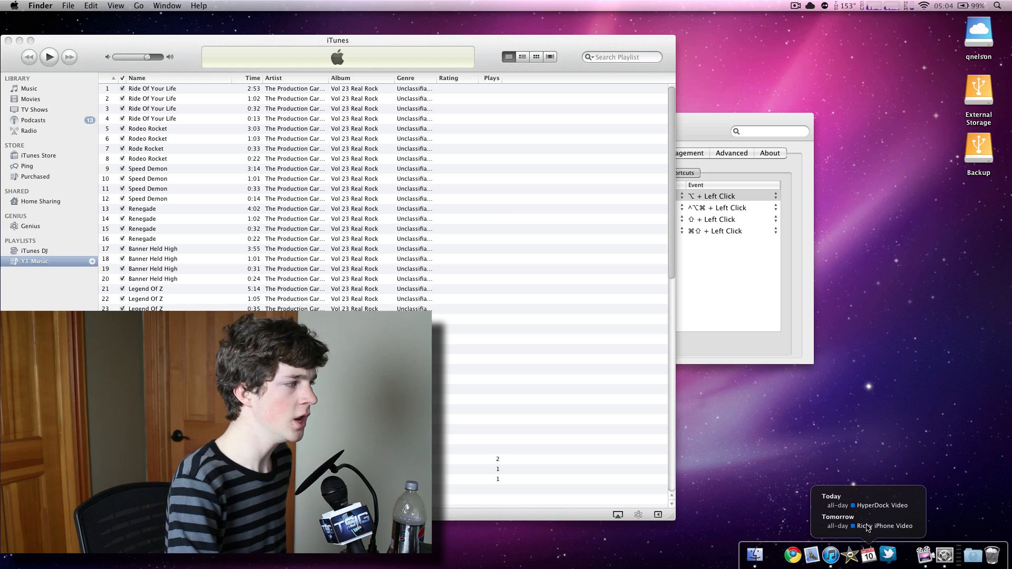
- Play the track Rodeo Rocket from the iTunes YT Music playlist
{"action": "left_click", "coordinate": [336, 40]}
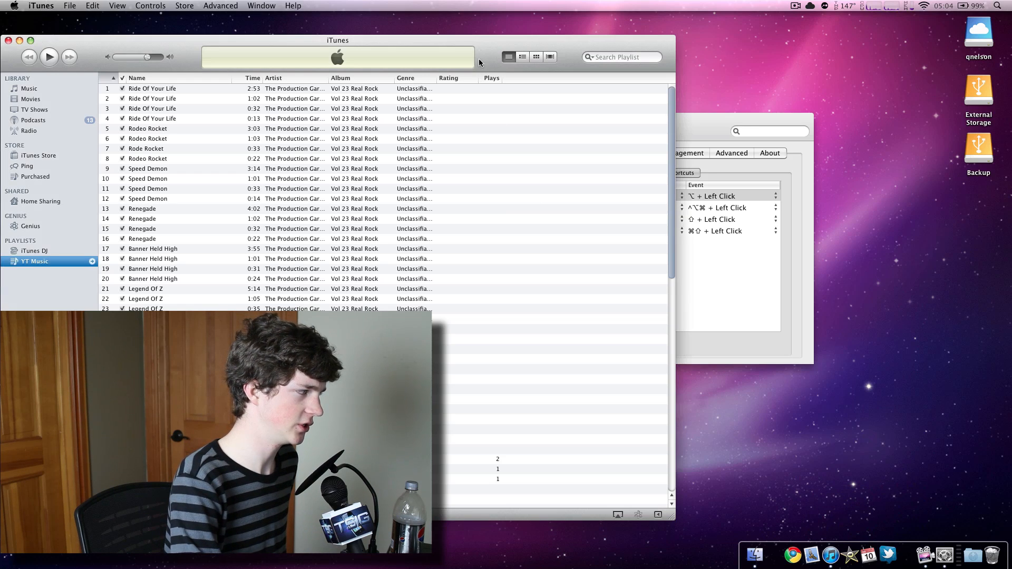
{"action": "mouse_move", "coordinate": [153, 164]}
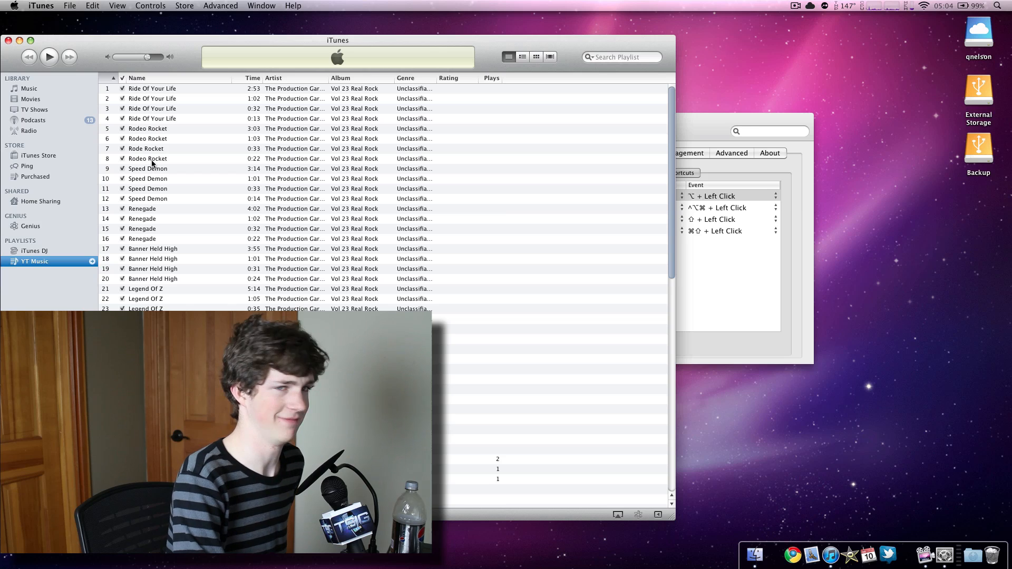
{"action": "left_click", "coordinate": [148, 158]}
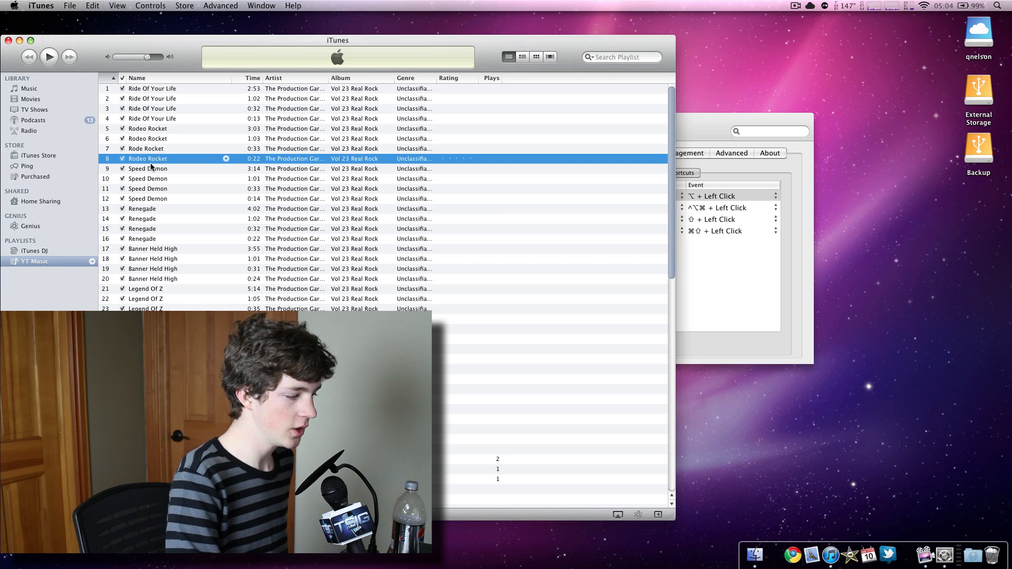
{"action": "left_click", "coordinate": [49, 57]}
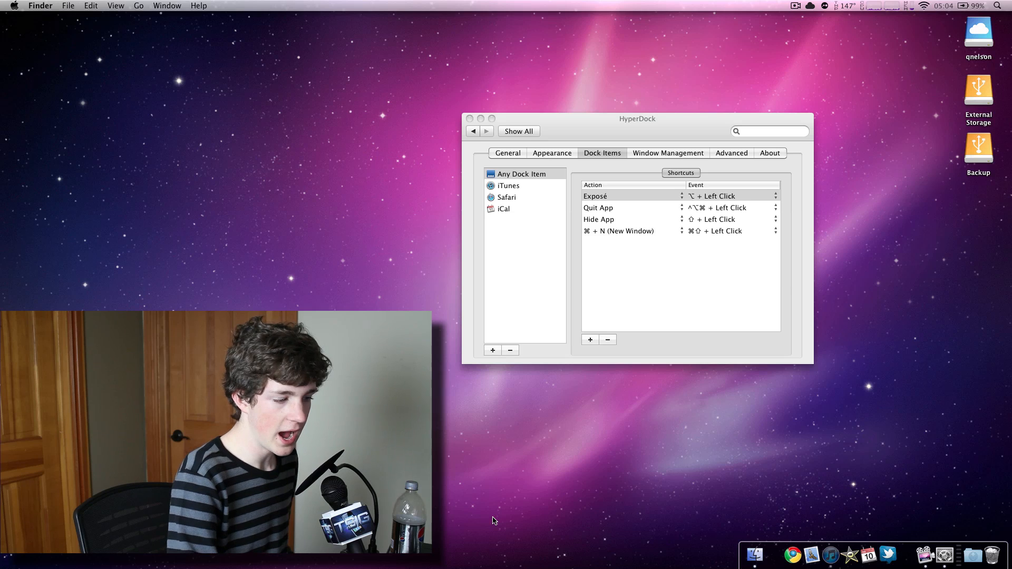
{"action": "mouse_move", "coordinate": [830, 555]}
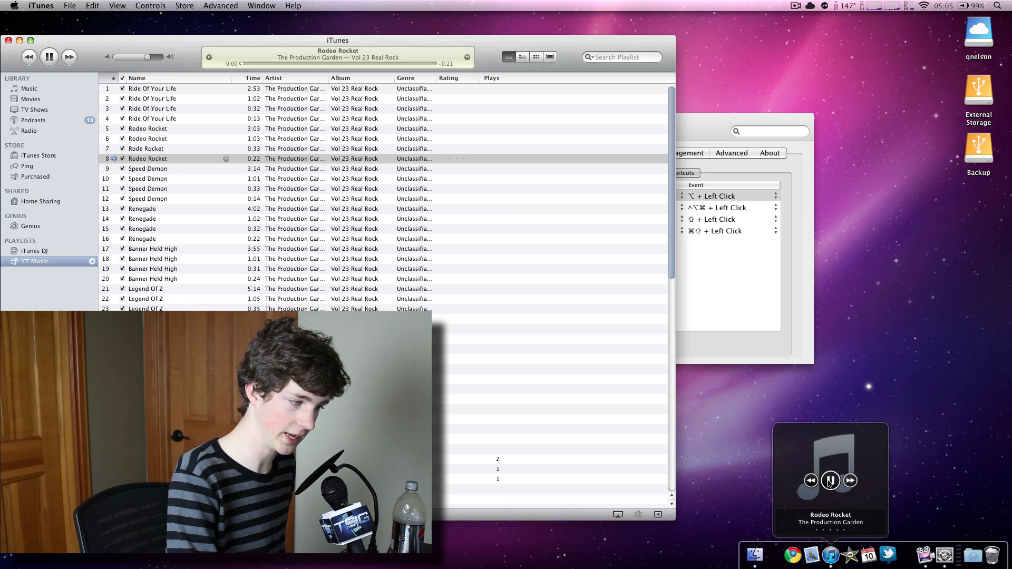
- Control playback and rate Rodeo Rocket from the dock's iTunes mini player
{"action": "left_click", "coordinate": [830, 481]}
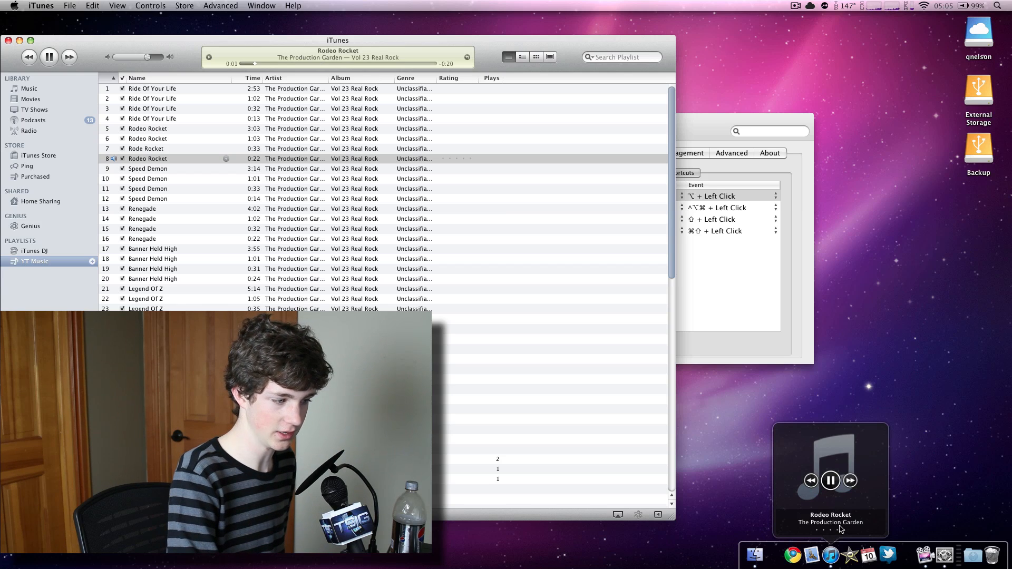
{"action": "left_click", "coordinate": [456, 159]}
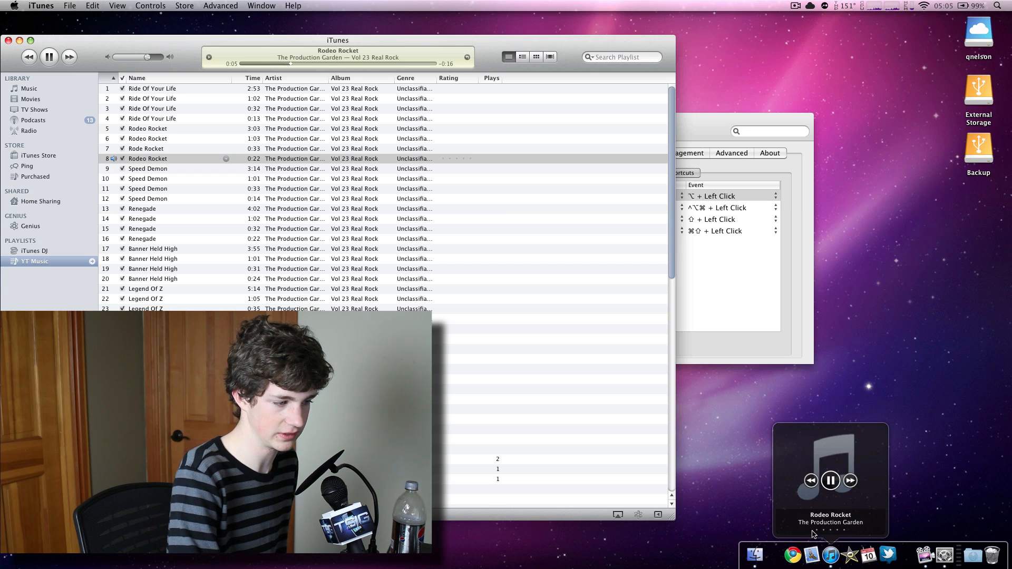
{"action": "left_click", "coordinate": [830, 480]}
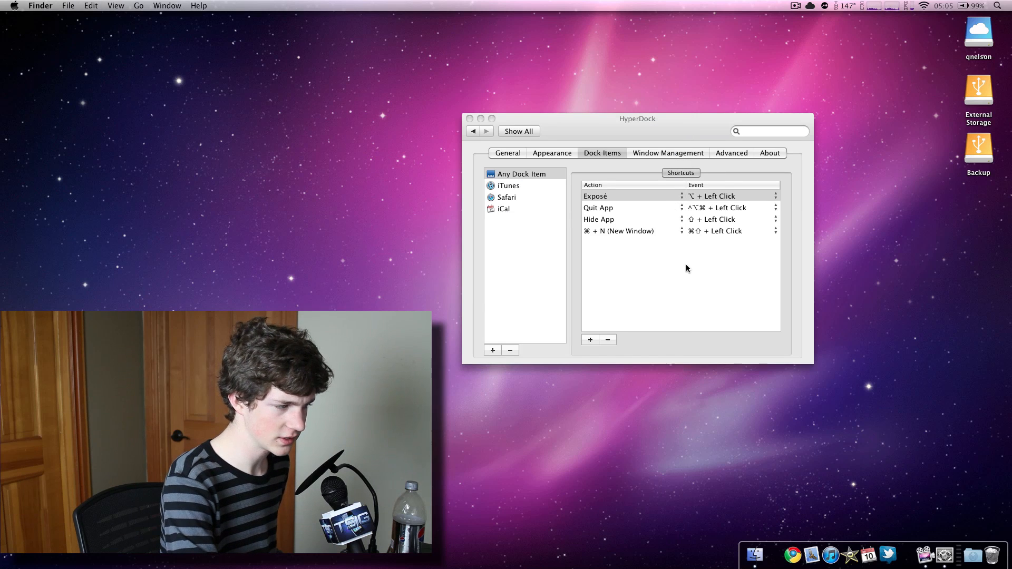
- In Appearance, toggle 'Draw triangle below bubble' off and on, and slide bubble size to Small then back to medium
{"action": "left_click", "coordinate": [552, 153]}
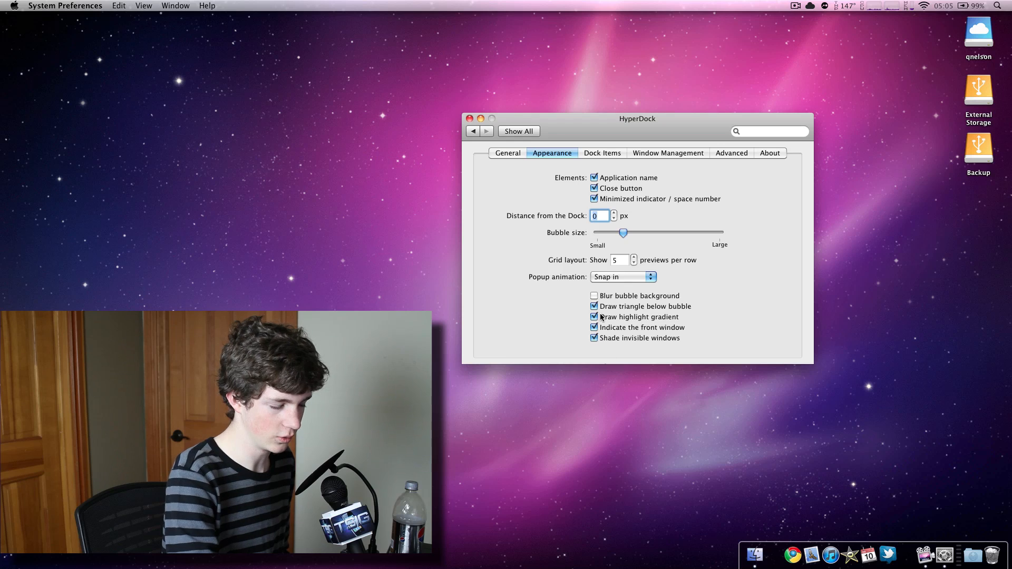
{"action": "left_click", "coordinate": [594, 305]}
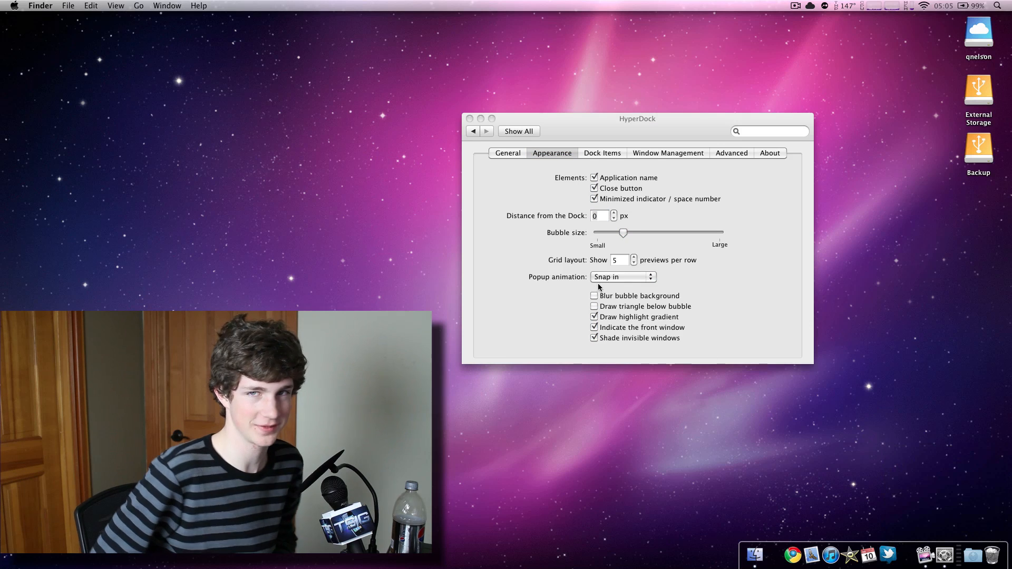
{"action": "left_click", "coordinate": [594, 305]}
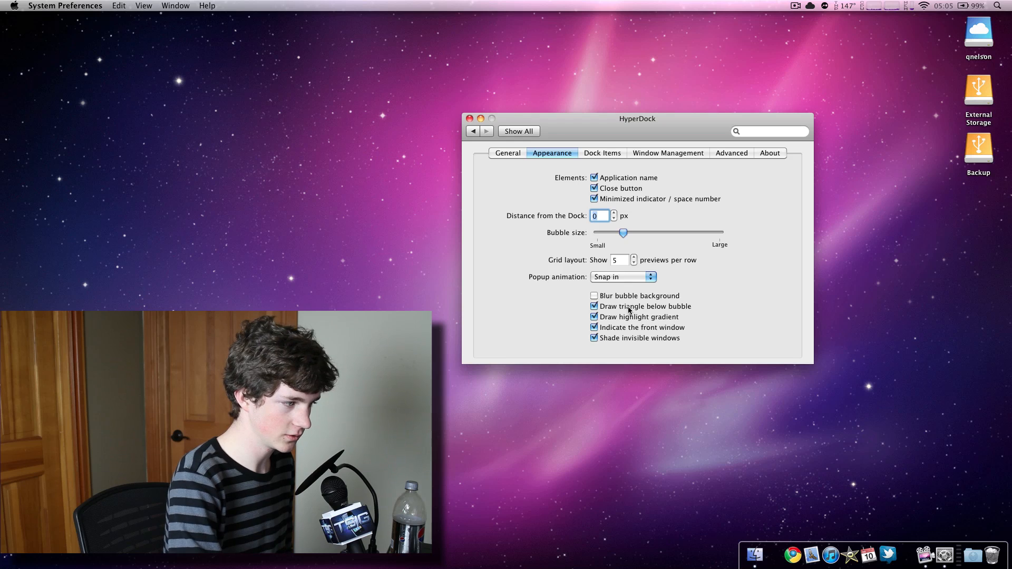
{"action": "left_click_drag", "start_coordinate": [623, 233], "coordinate": [719, 233]}
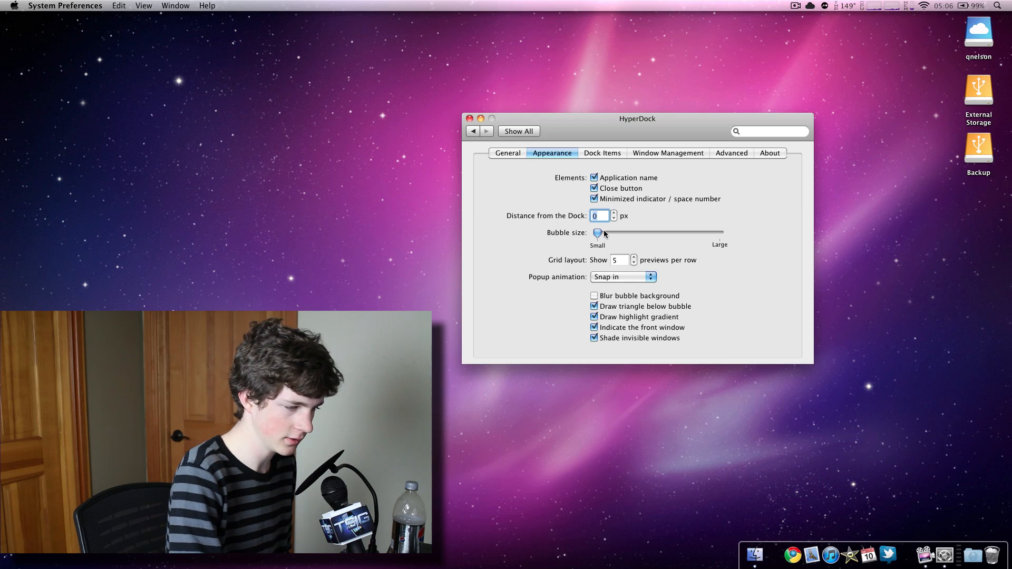
{"action": "left_click_drag", "start_coordinate": [597, 233], "coordinate": [619, 233]}
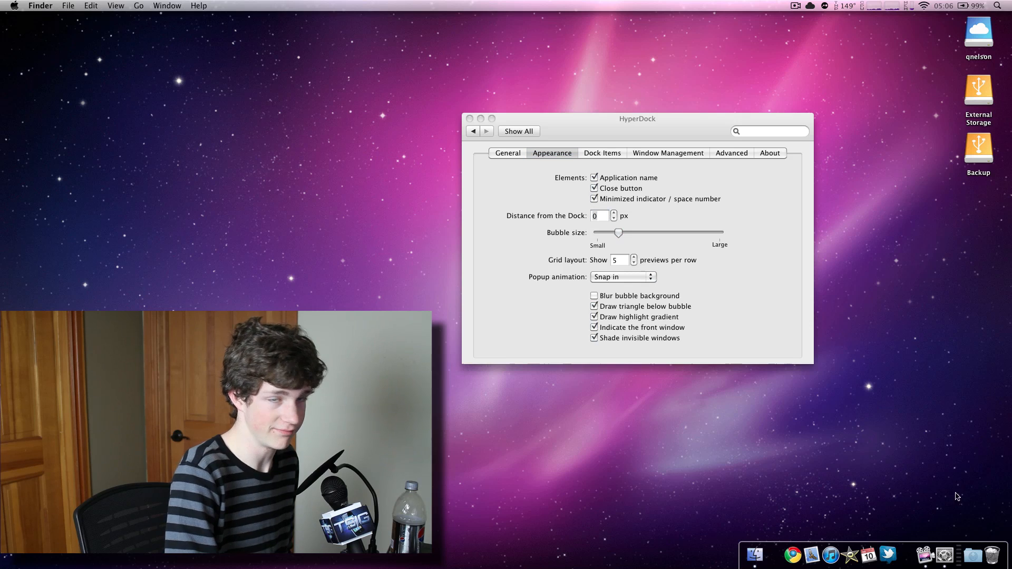
{"action": "mouse_move", "coordinate": [753, 221]}
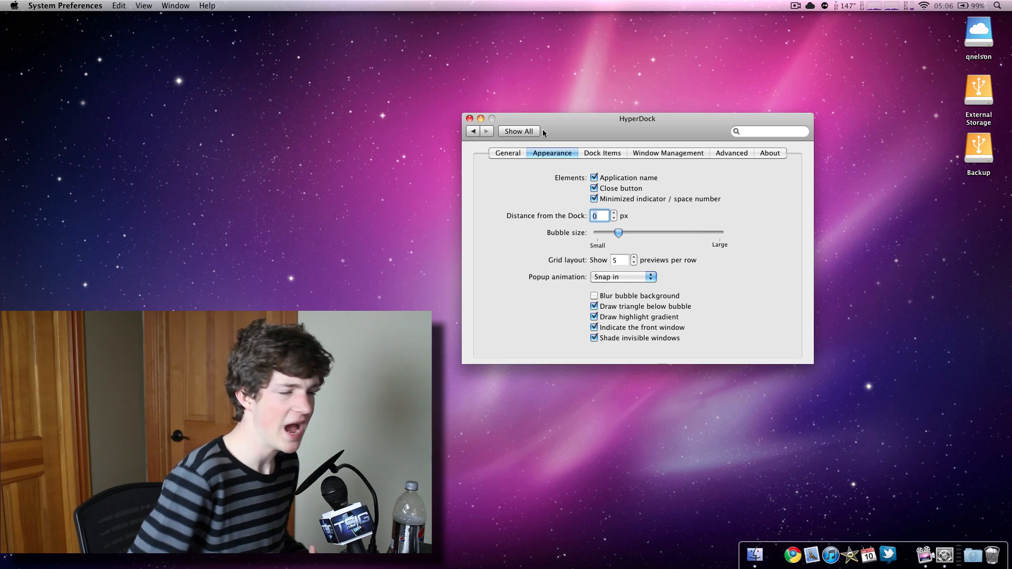
- Review the General and Window Management settings, then bring Google Chrome to the front
{"action": "left_click", "coordinate": [507, 153]}
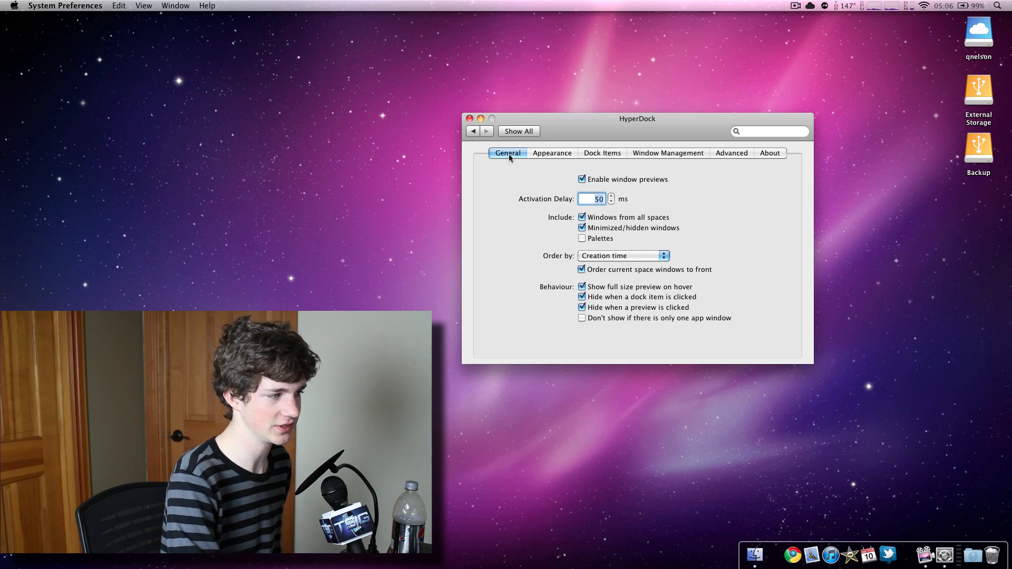
{"action": "left_click", "coordinate": [667, 153]}
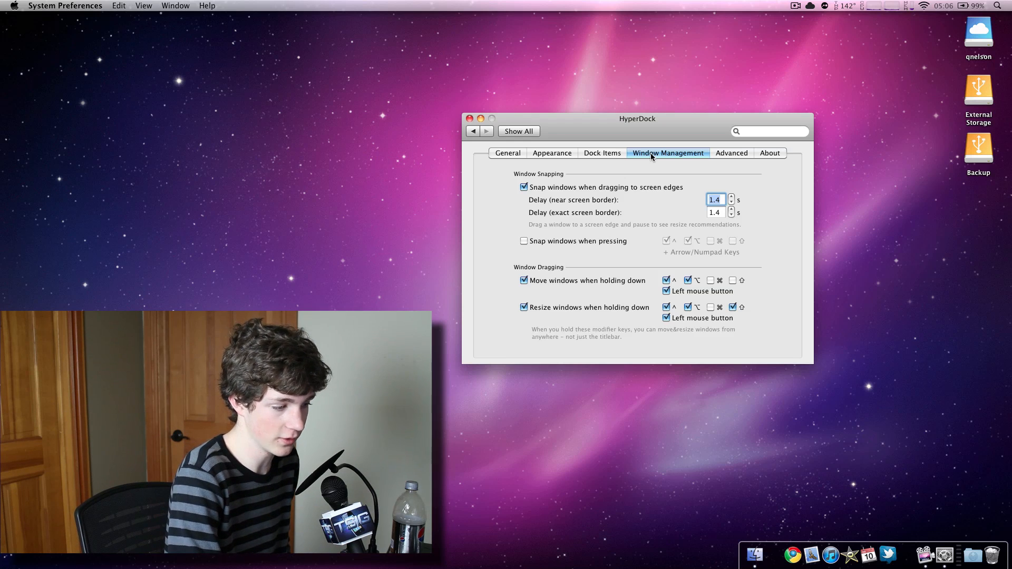
{"action": "left_click", "coordinate": [792, 554]}
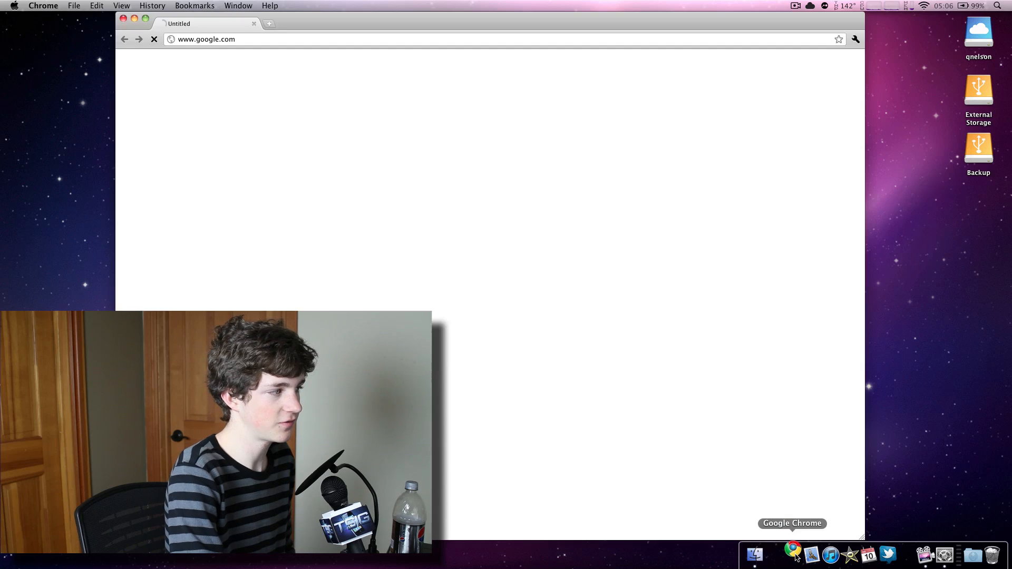